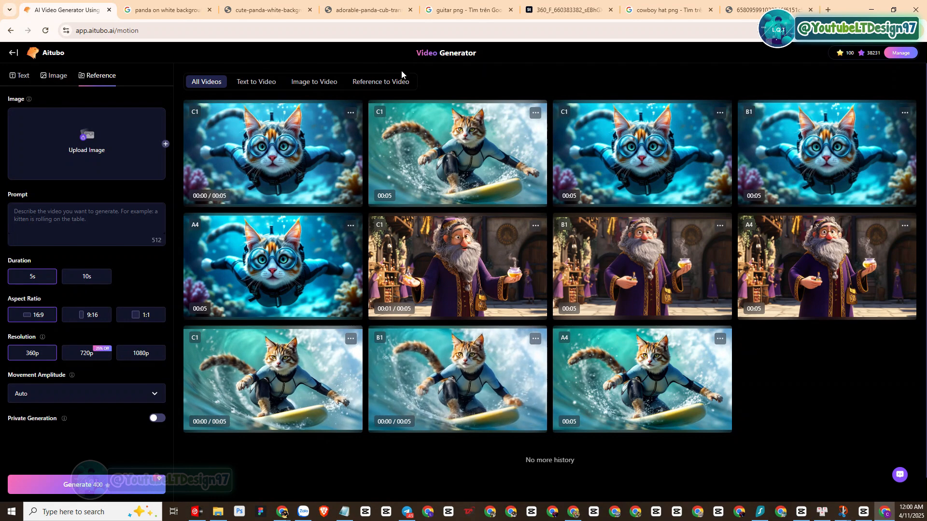
- Switch the Video Generator to Reference to Video mode and play its sample video
{"action": "left_click", "coordinate": [380, 82]}
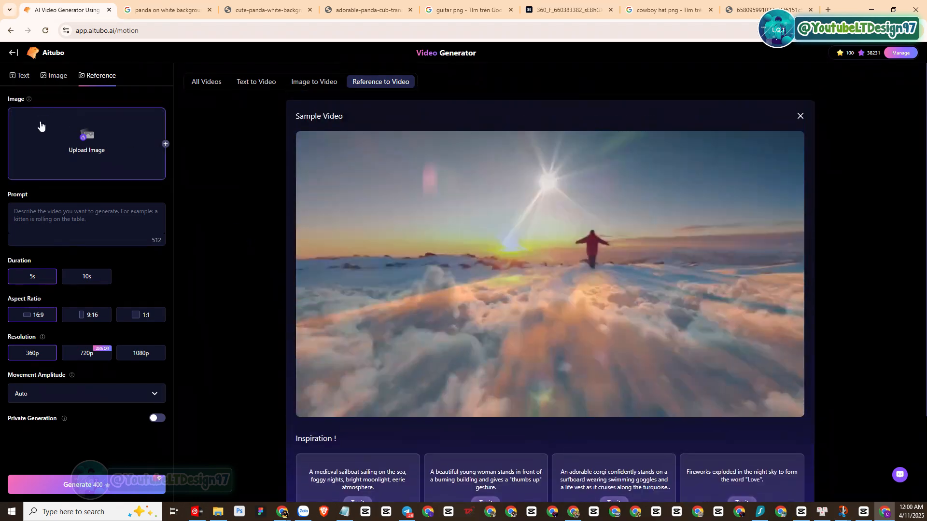
{"action": "left_click", "coordinate": [549, 274]}
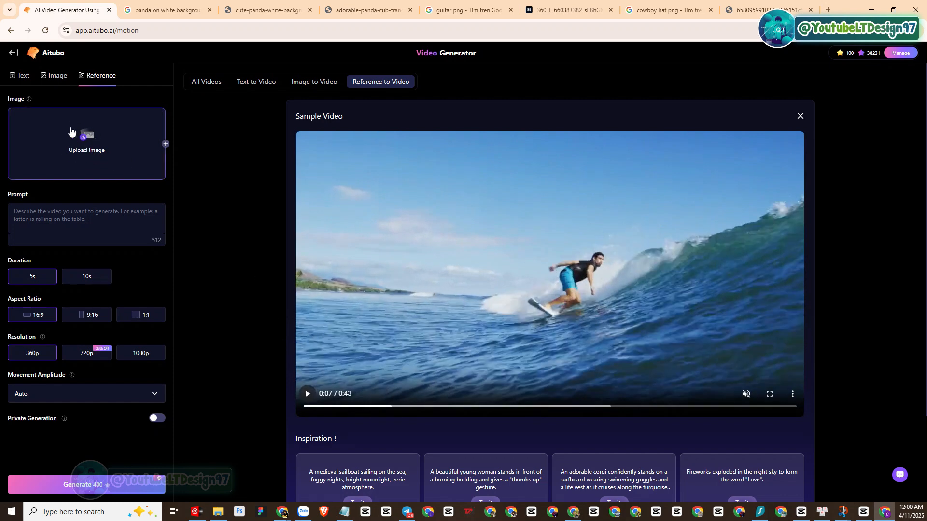
{"action": "mouse_move", "coordinate": [77, 164]}
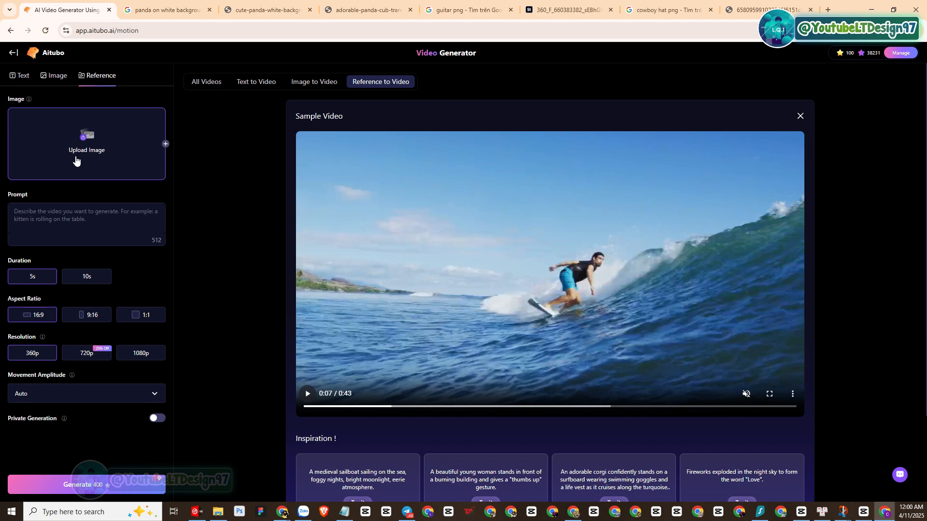
{"action": "mouse_move", "coordinate": [101, 146]}
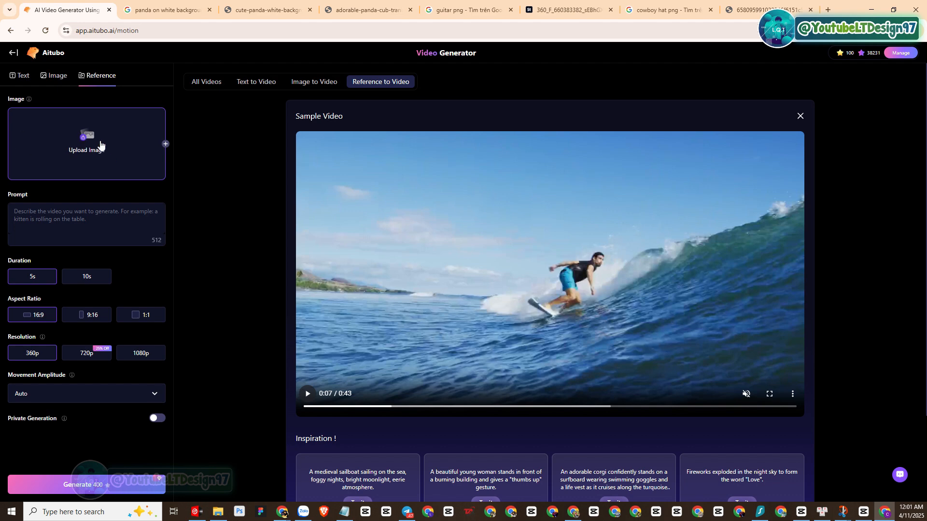
- Review the panda cub, guitar and leather cowboy hat pictures across the Google Images tabs
{"action": "left_click", "coordinate": [166, 10]}
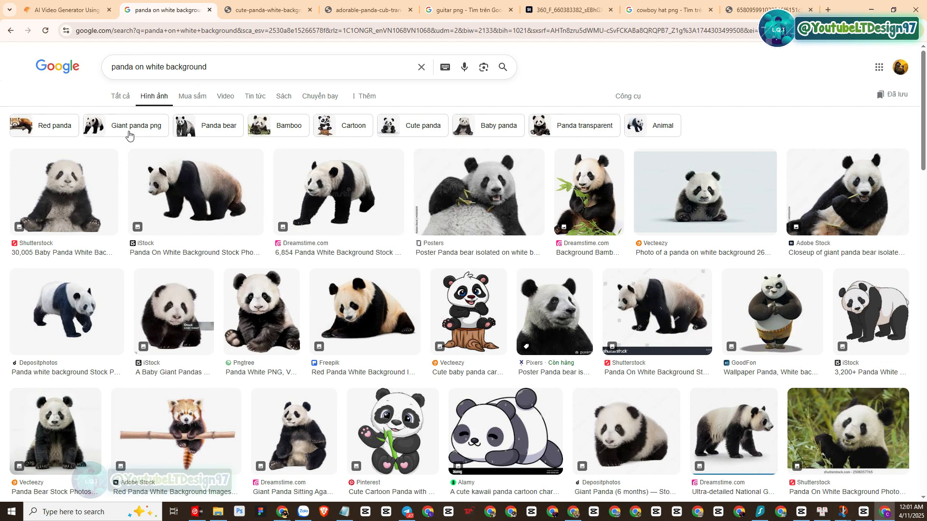
{"action": "mouse_move", "coordinate": [365, 312]}
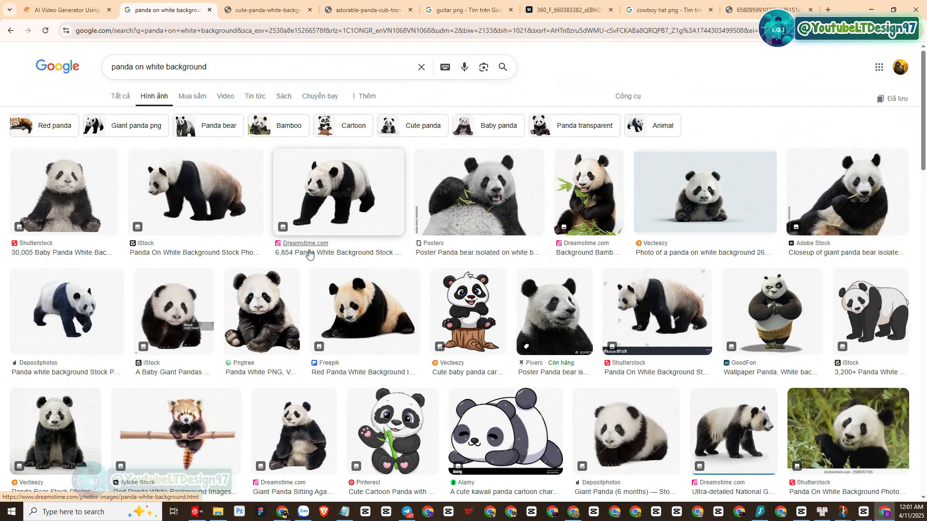
{"action": "left_click", "coordinate": [266, 10]}
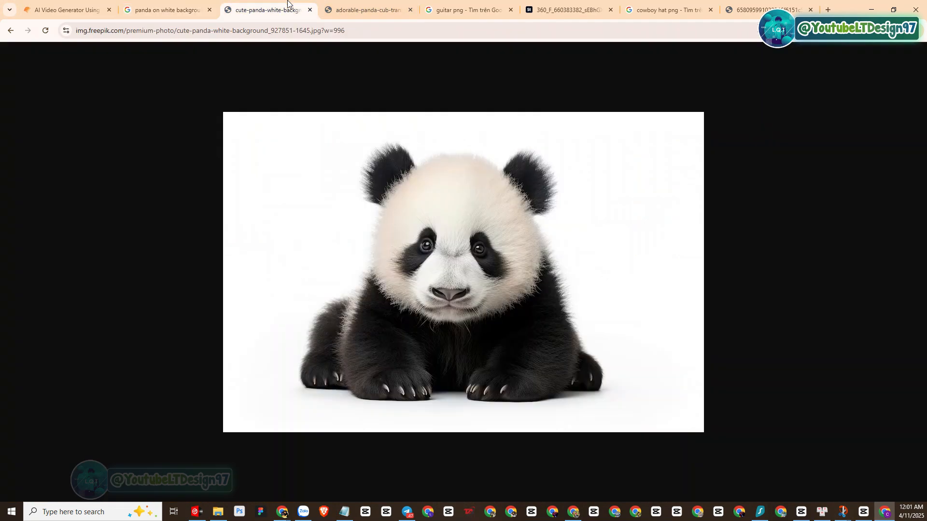
{"action": "left_click", "coordinate": [467, 9]}
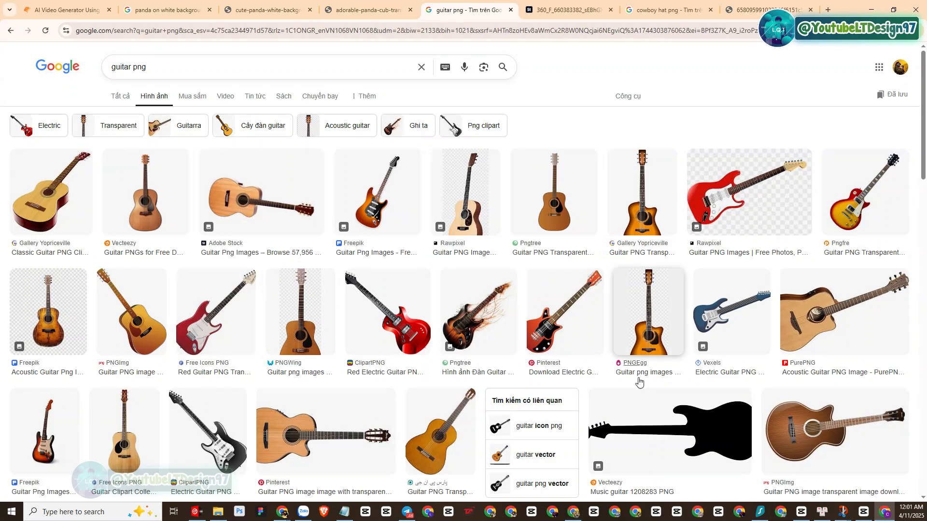
{"action": "mouse_move", "coordinate": [709, 402]}
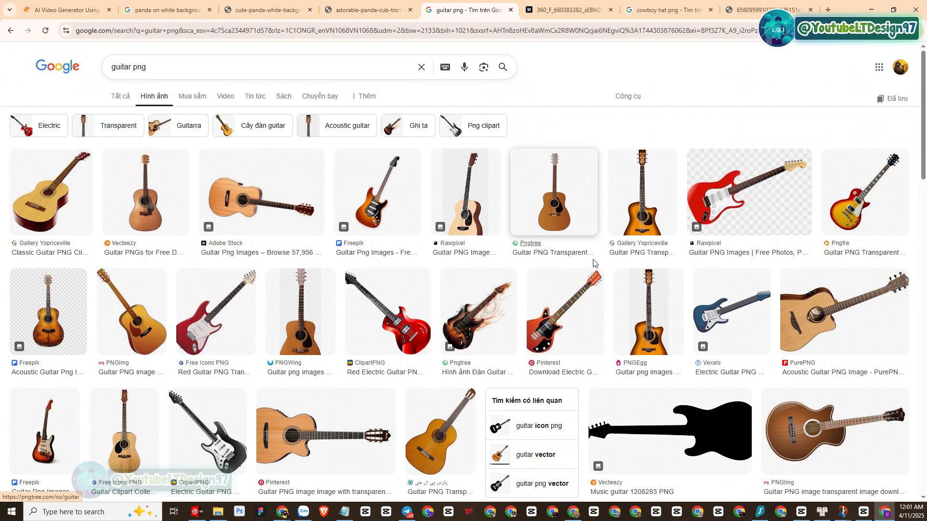
{"action": "left_click", "coordinate": [667, 9]}
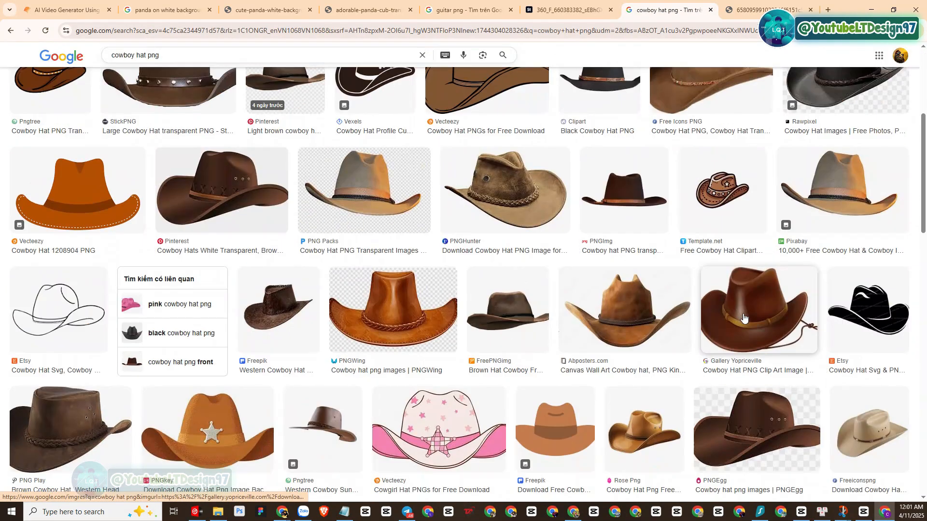
{"action": "left_click", "coordinate": [759, 309]}
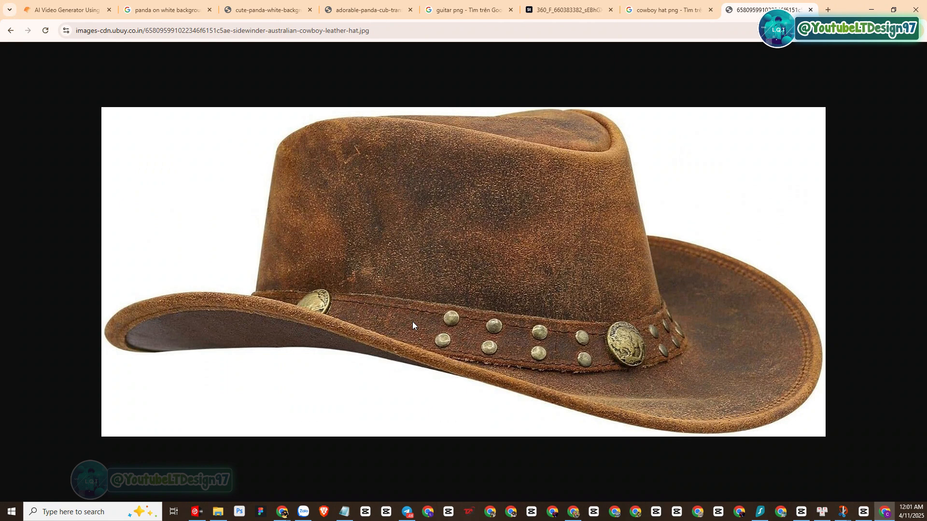
{"action": "left_click", "coordinate": [165, 10]}
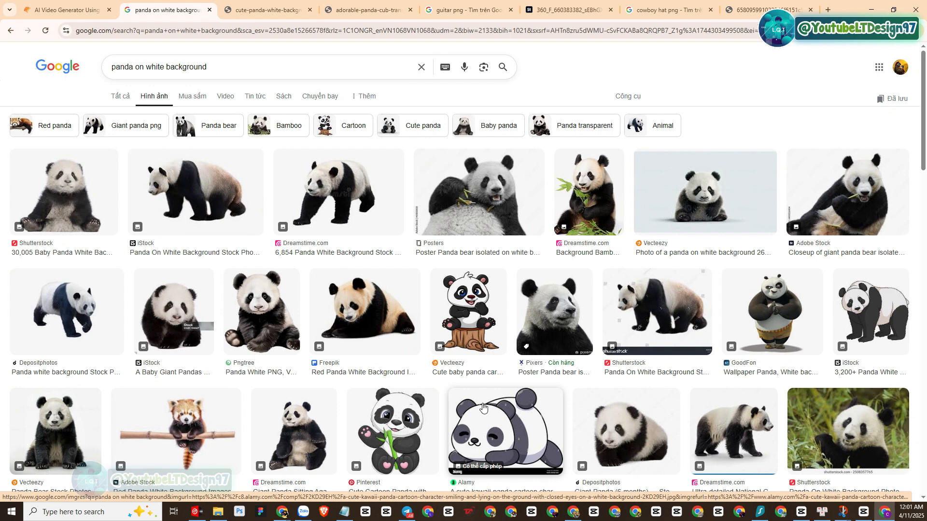
{"action": "mouse_move", "coordinate": [479, 409]}
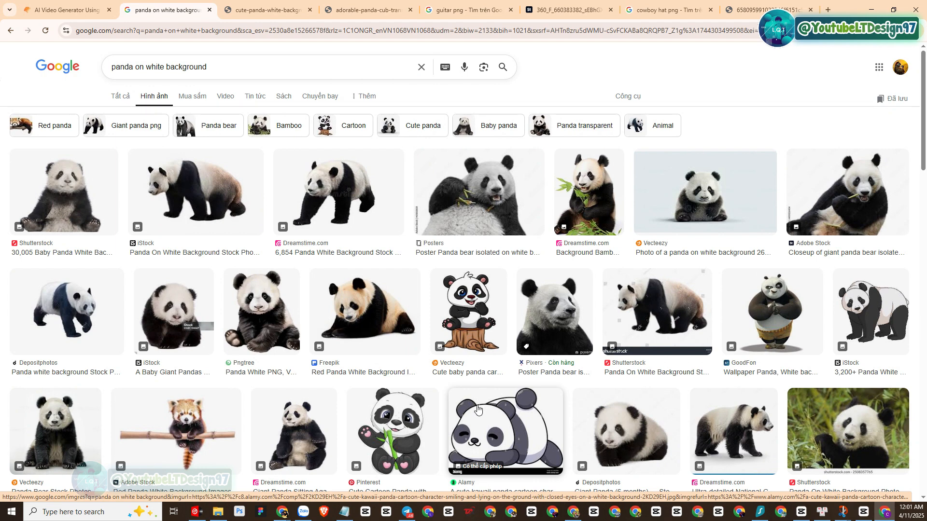
- Bring up the File Explorer folder holding the saved reference images
{"action": "left_click", "coordinate": [218, 512]}
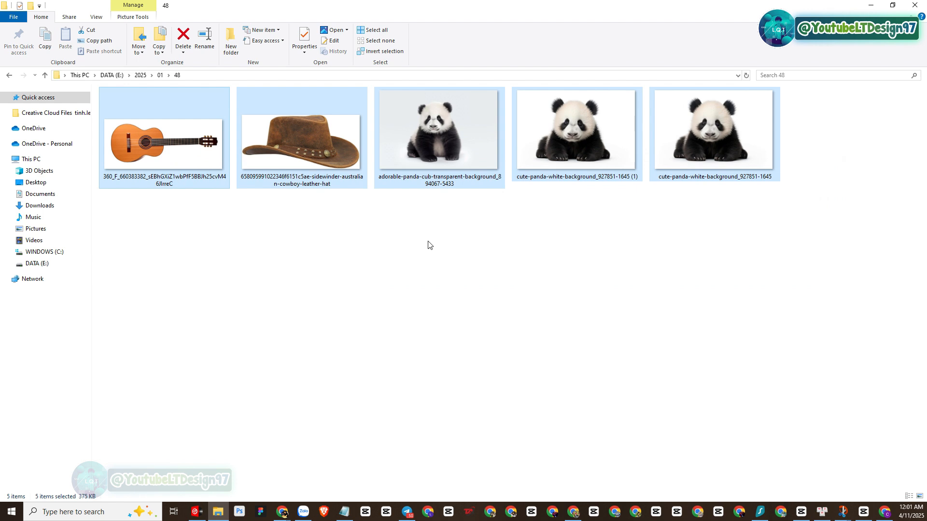
{"action": "left_click", "coordinate": [439, 128]}
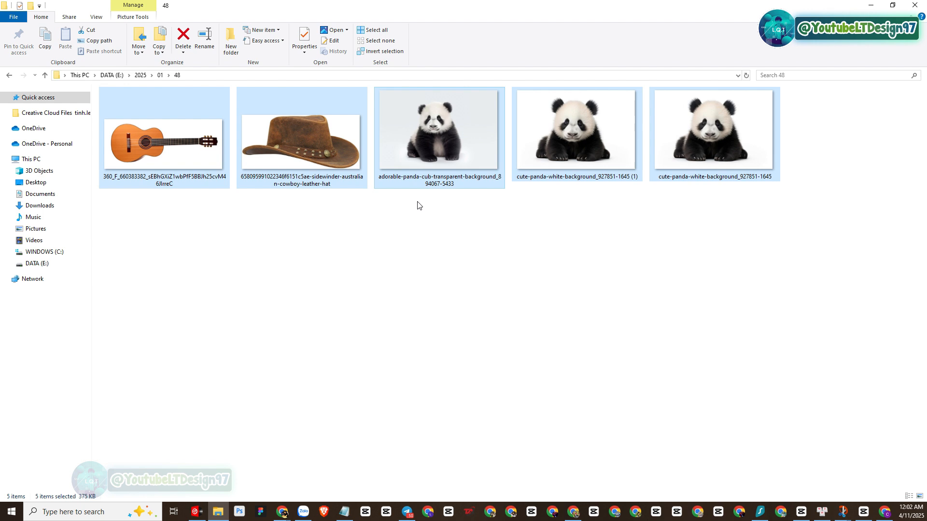
{"action": "mouse_move", "coordinate": [430, 227]}
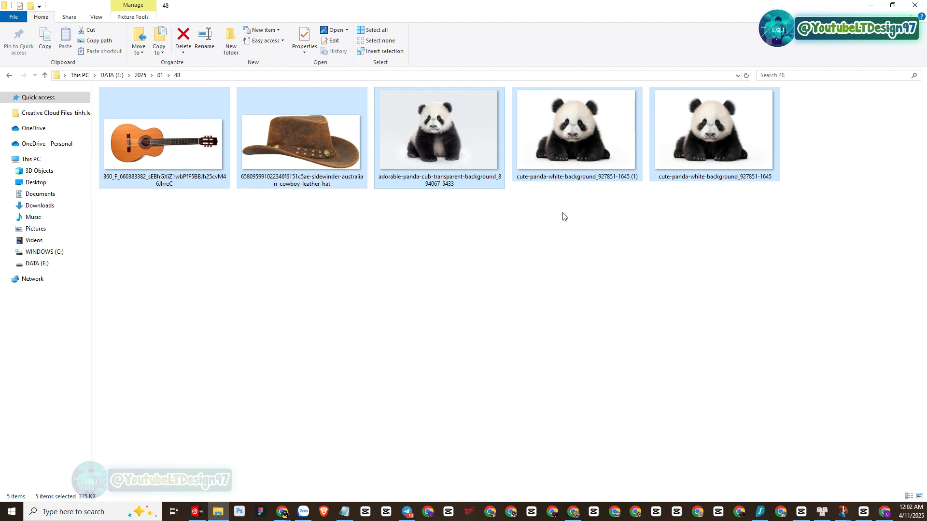
{"action": "mouse_move", "coordinate": [528, 271]}
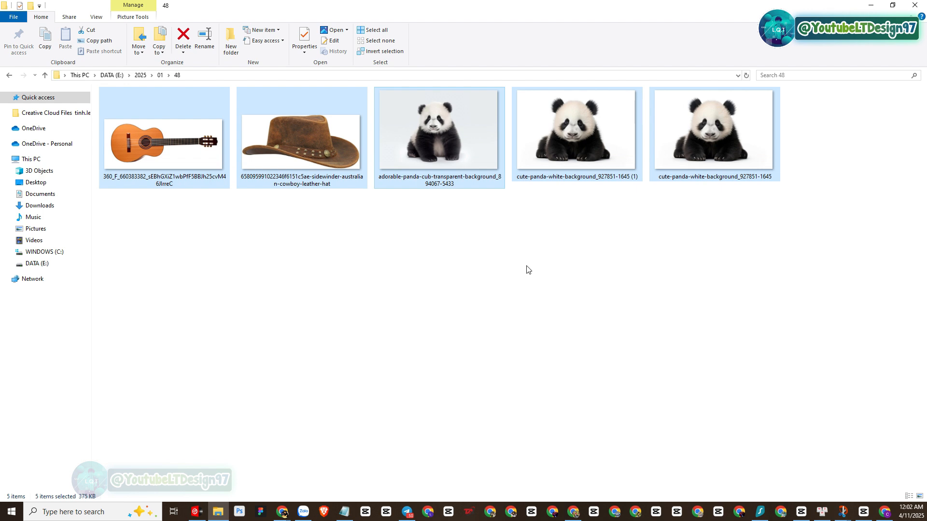
{"action": "mouse_move", "coordinate": [543, 267]}
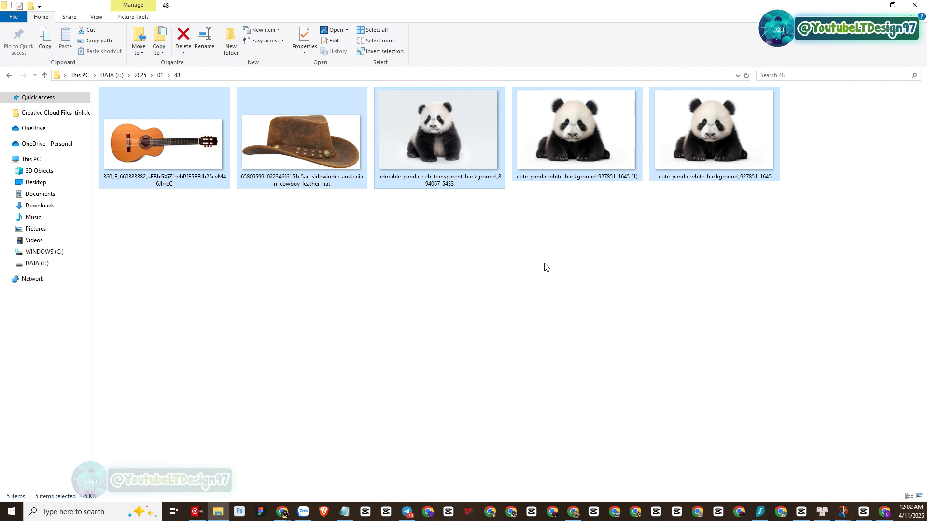
{"action": "mouse_move", "coordinate": [597, 298]}
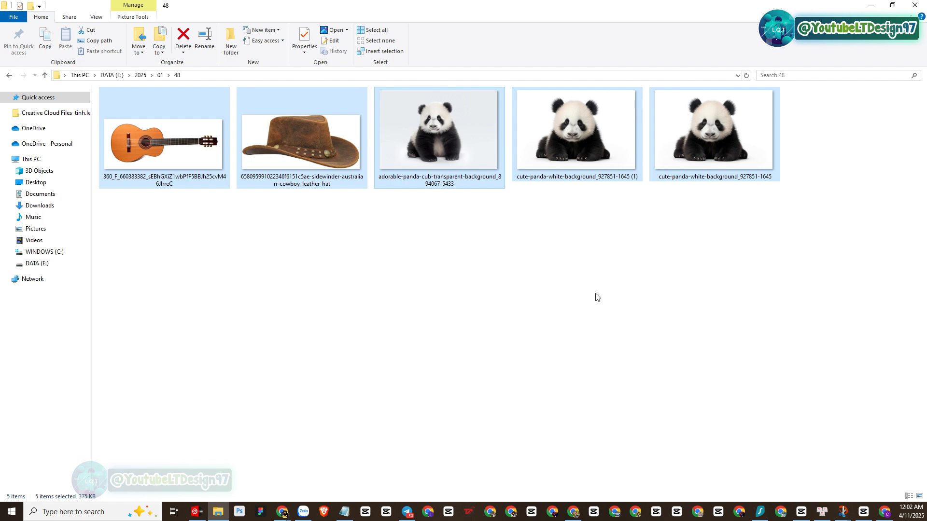
{"action": "mouse_move", "coordinate": [875, 502]}
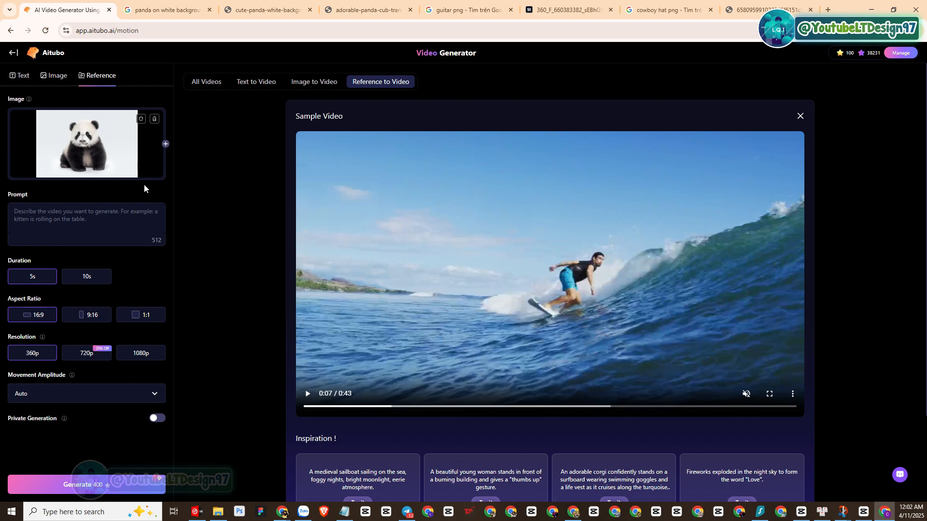
{"action": "mouse_move", "coordinate": [172, 144]}
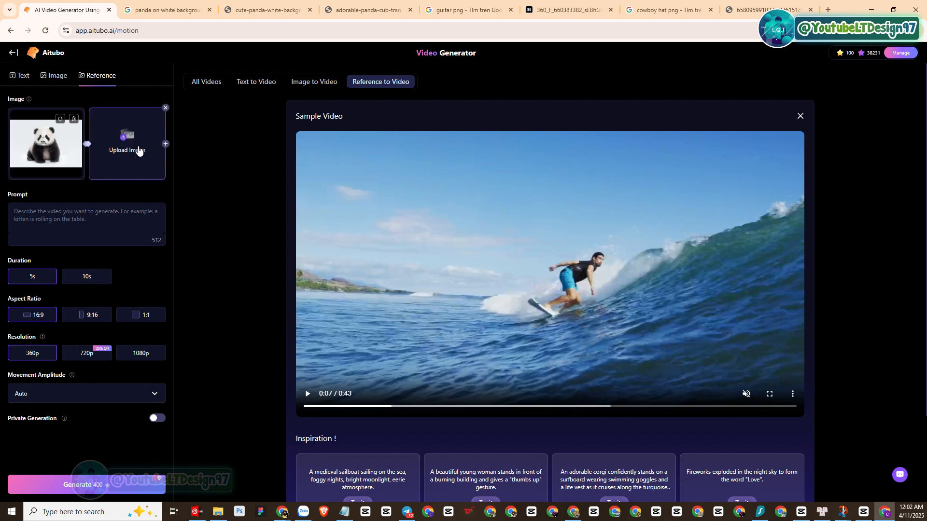
- Add the guitar and cowboy hat as the second and third reference images after the panda
{"action": "left_click", "coordinate": [126, 150]}
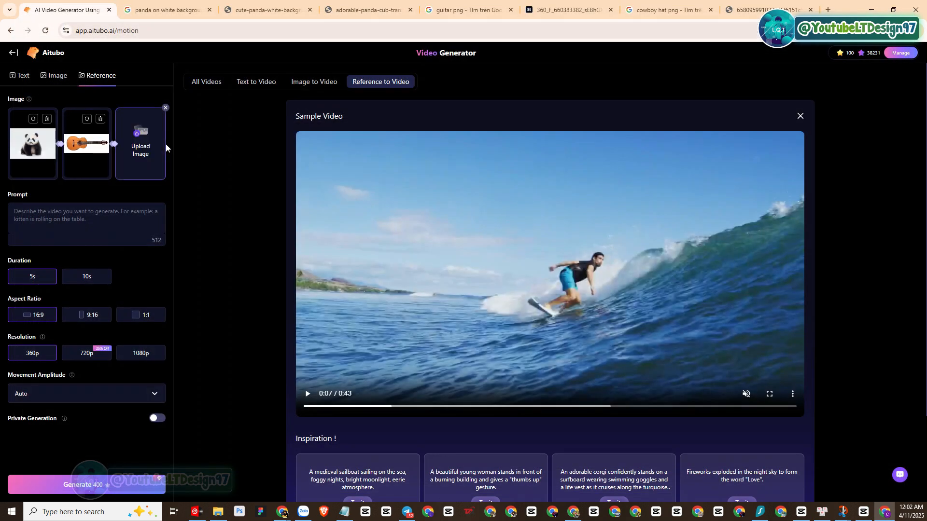
{"action": "left_click", "coordinate": [140, 142]}
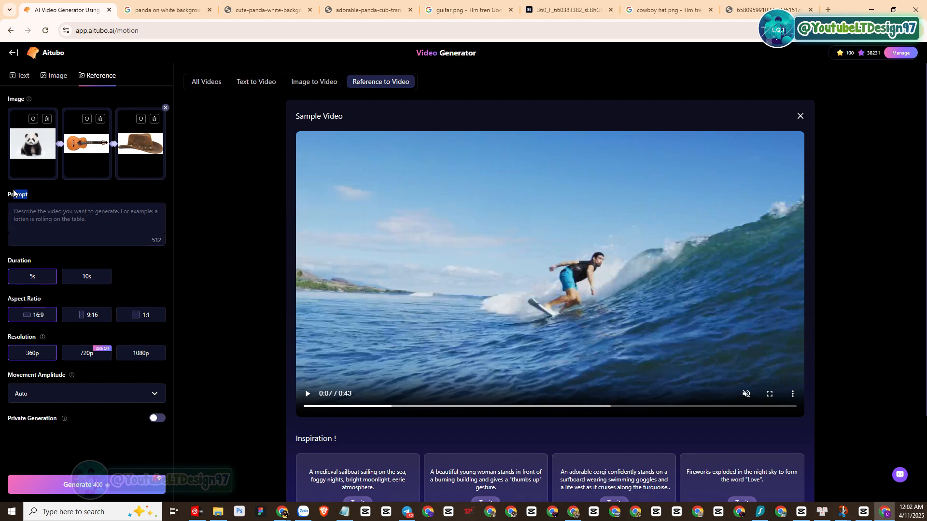
{"action": "left_click", "coordinate": [87, 223]}
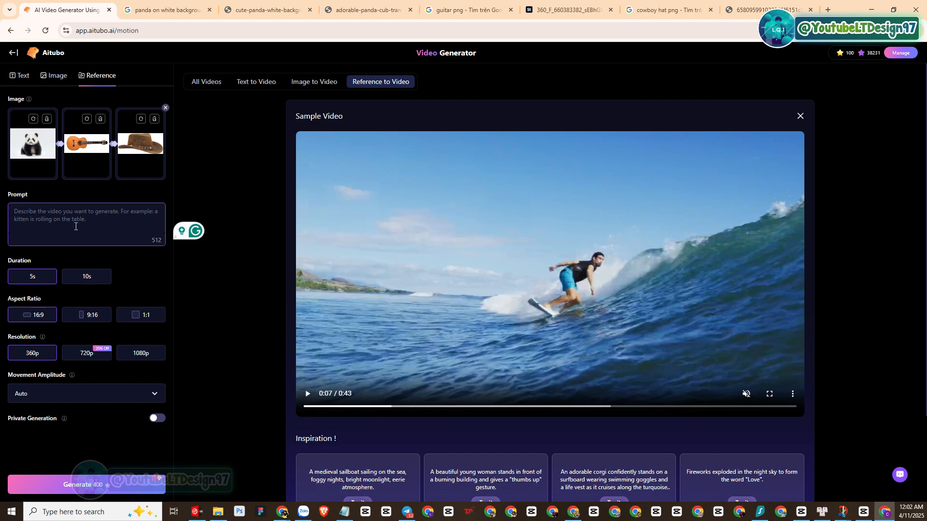
- Describe the panda in a cowboy hat playing guitar in the prompt
{"action": "left_click", "coordinate": [86, 223]}
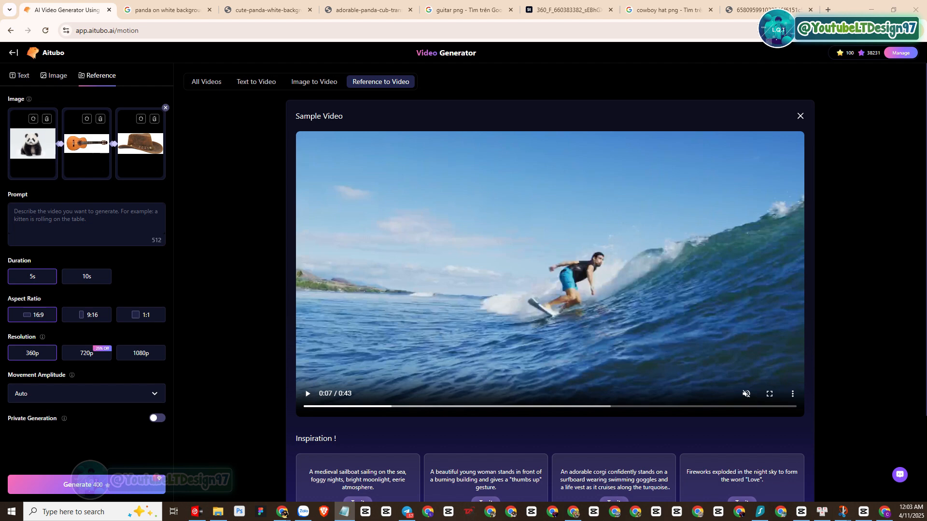
{"action": "left_click", "coordinate": [86, 224]}
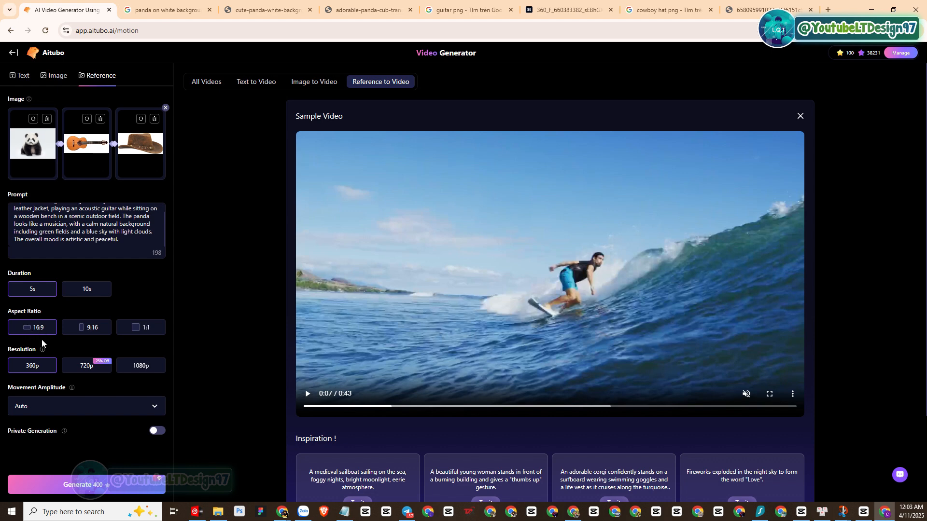
- Set the resolution to 1080p and enable Private Generation
{"action": "left_click", "coordinate": [141, 365]}
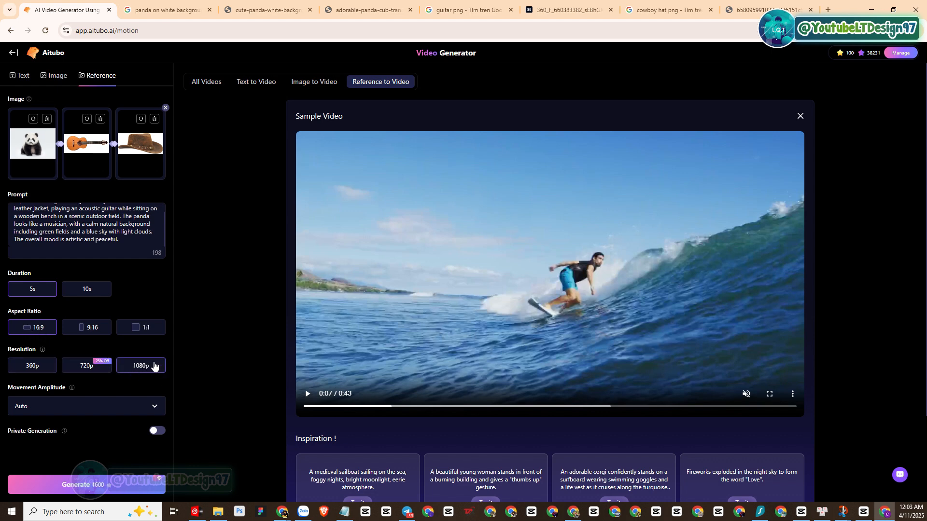
{"action": "mouse_move", "coordinate": [64, 412]}
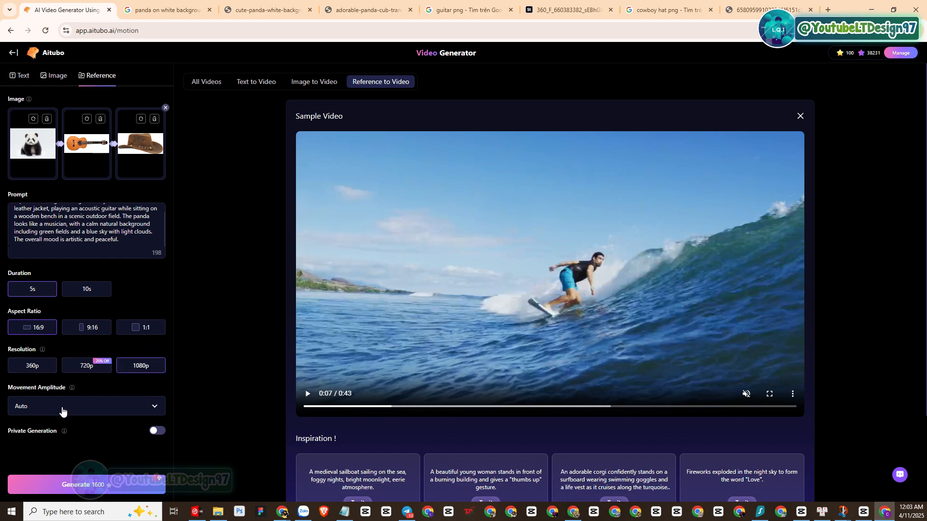
{"action": "left_click", "coordinate": [85, 407]}
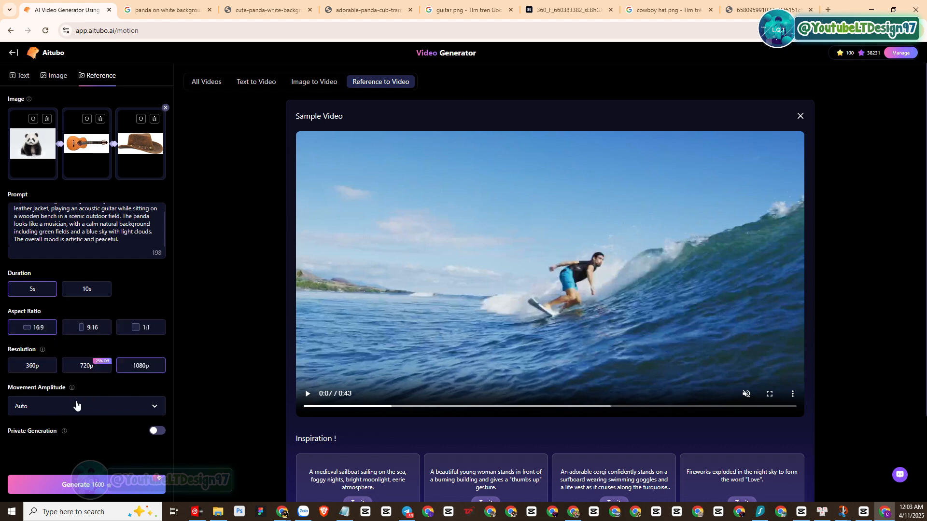
{"action": "mouse_move", "coordinate": [65, 431]}
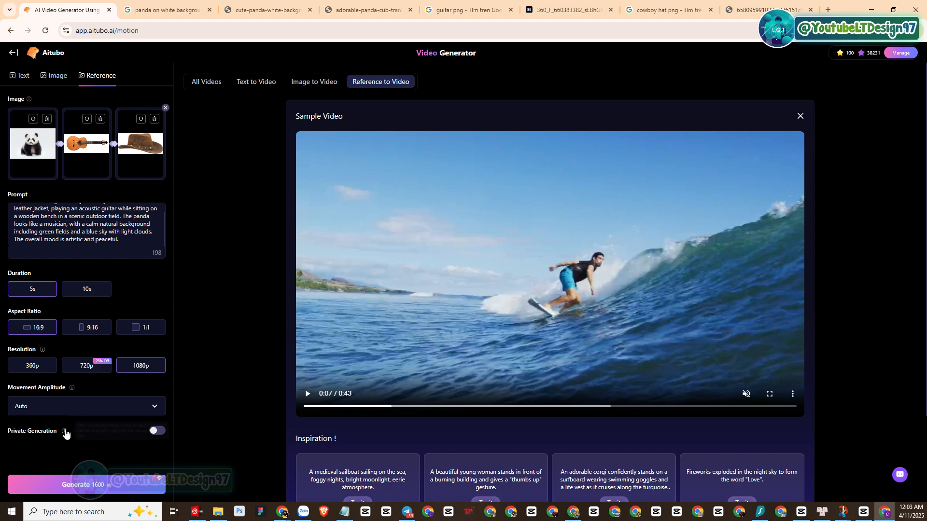
{"action": "left_click", "coordinate": [156, 430]}
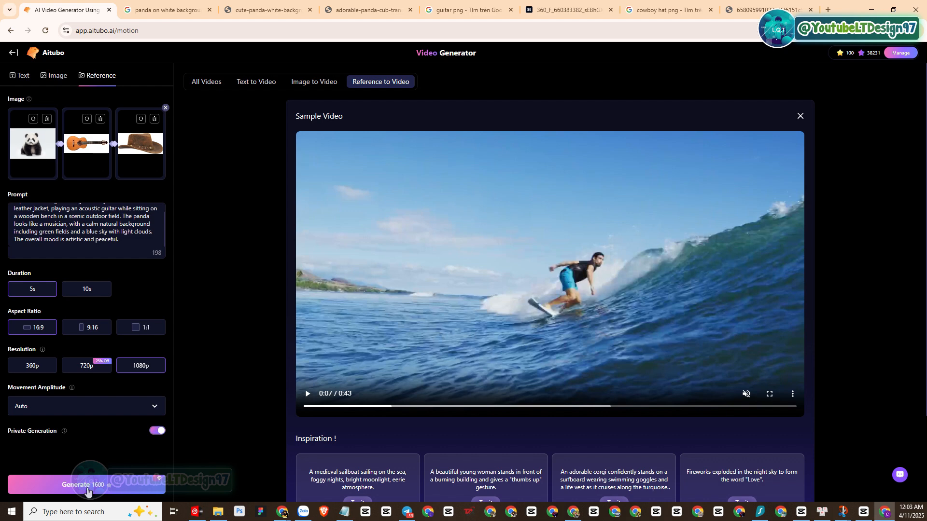
- Start generating the panda guitarist video and wait on its in-progress notice
{"action": "left_click", "coordinate": [86, 484]}
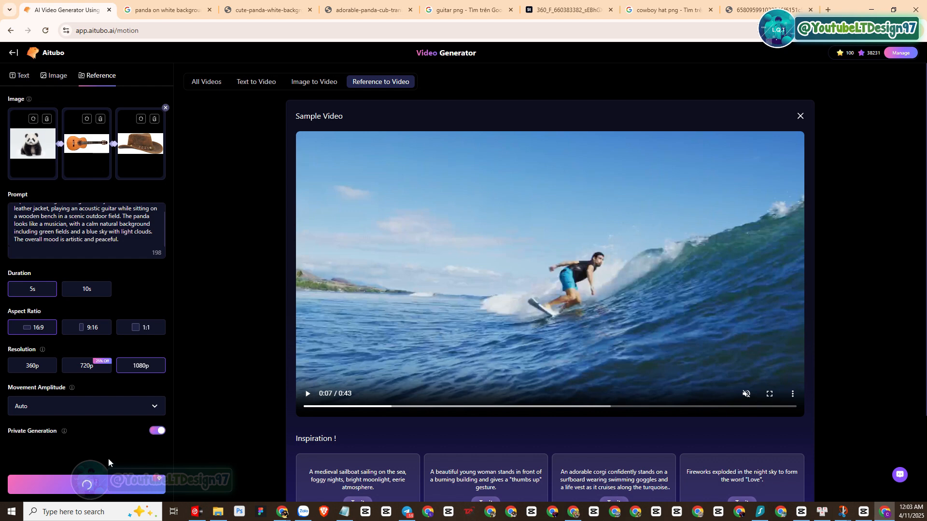
{"action": "left_click", "coordinate": [86, 484]}
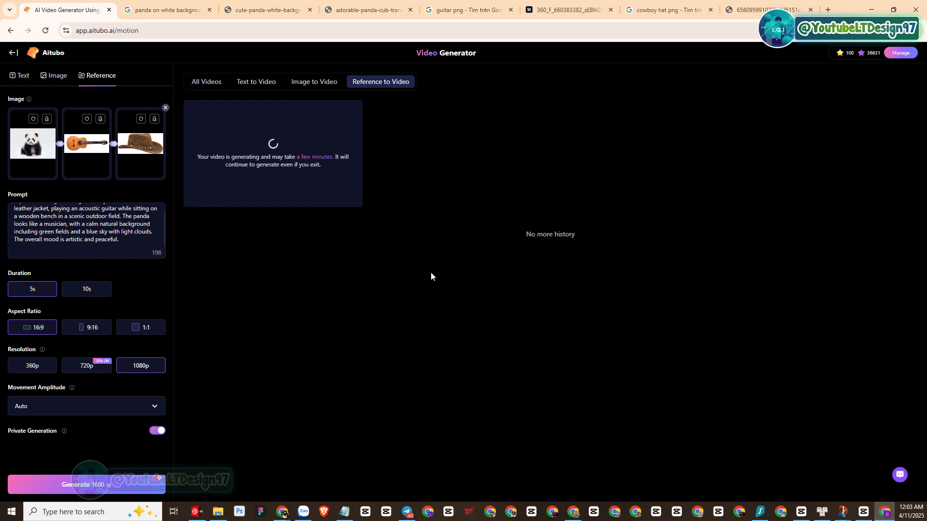
{"action": "mouse_move", "coordinate": [203, 170]}
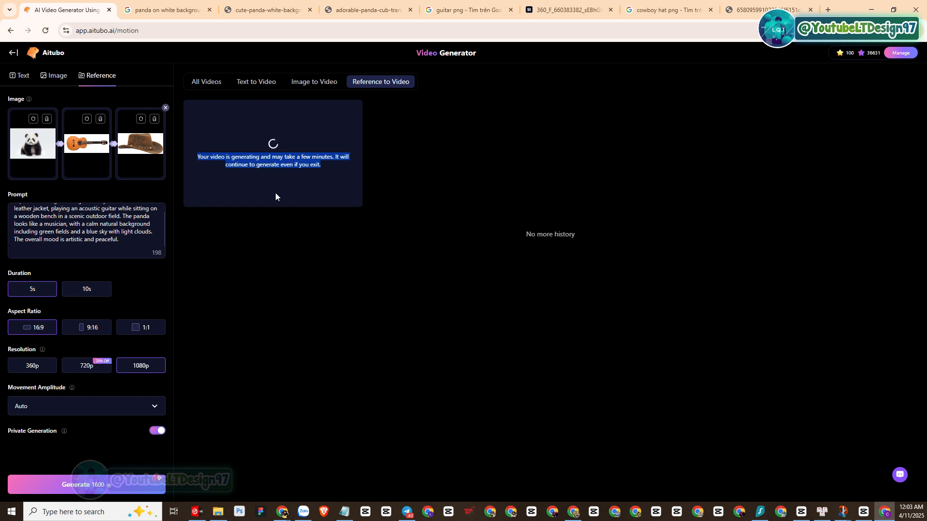
{"action": "mouse_move", "coordinate": [283, 218]}
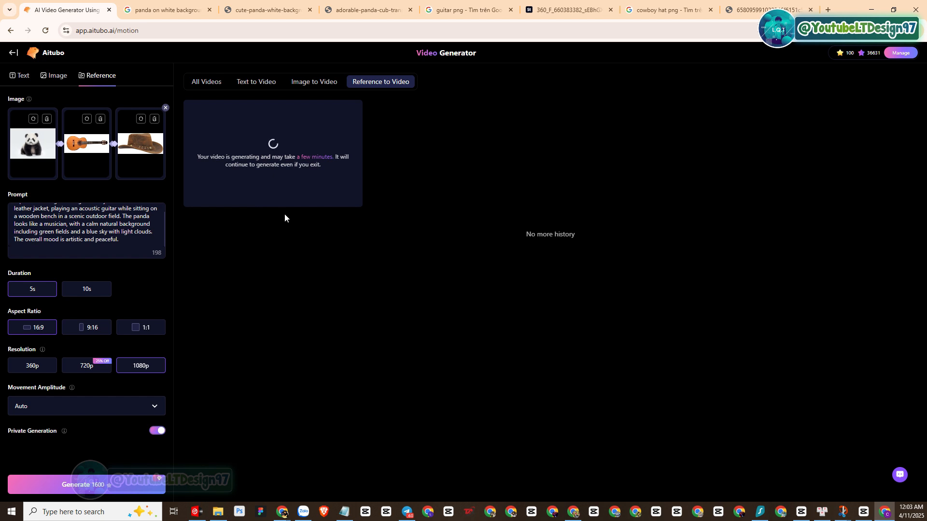
{"action": "left_click", "coordinate": [32, 144]}
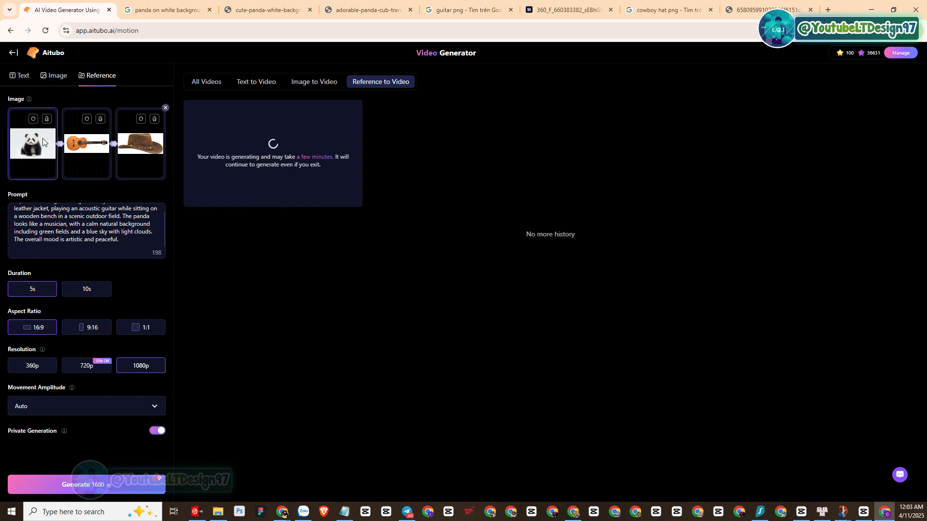
{"action": "mouse_move", "coordinate": [35, 150]}
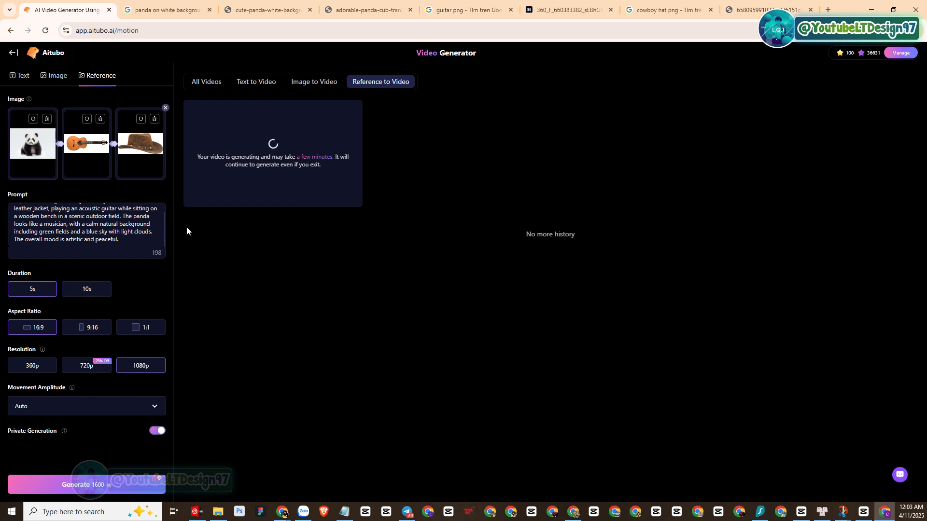
{"action": "mouse_move", "coordinate": [531, 385]}
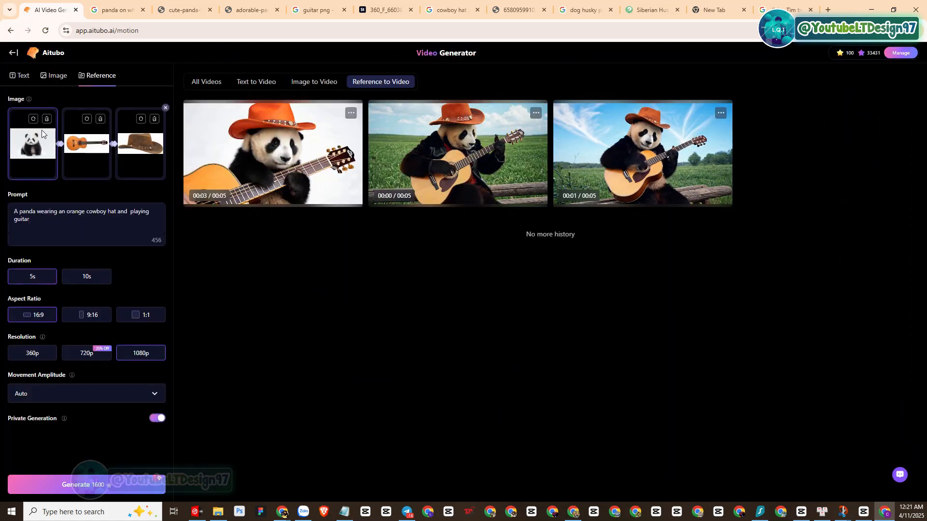
- Open the finished video of the orange-cowboy-hatted panda playing guitar in a field
{"action": "left_click", "coordinate": [272, 152]}
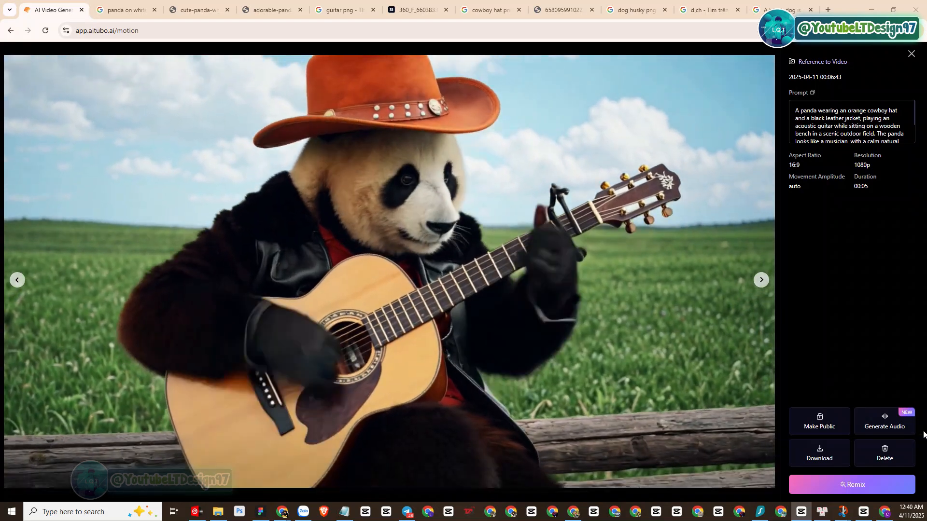
- Generate 'guitar music' sound effects for the panda video and view the version with sound
{"action": "left_click", "coordinate": [883, 422]}
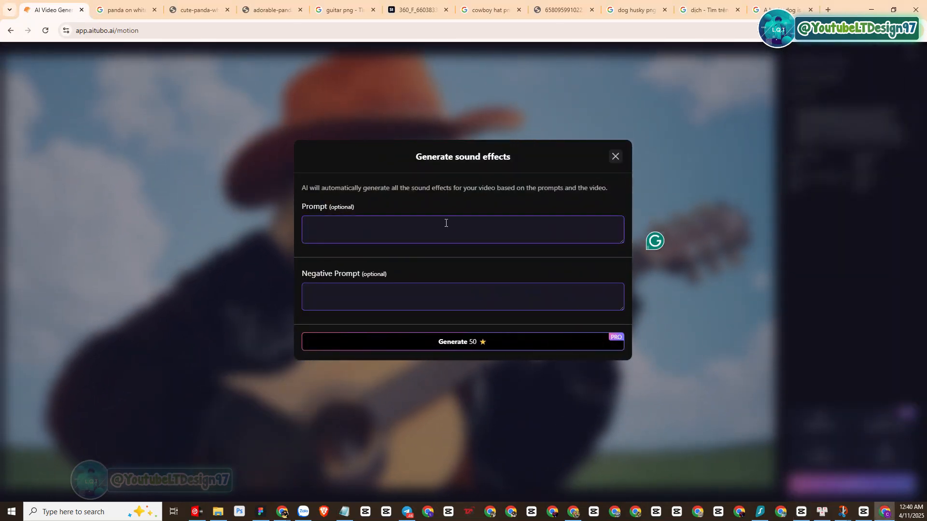
{"action": "type", "text": "guitar music"}
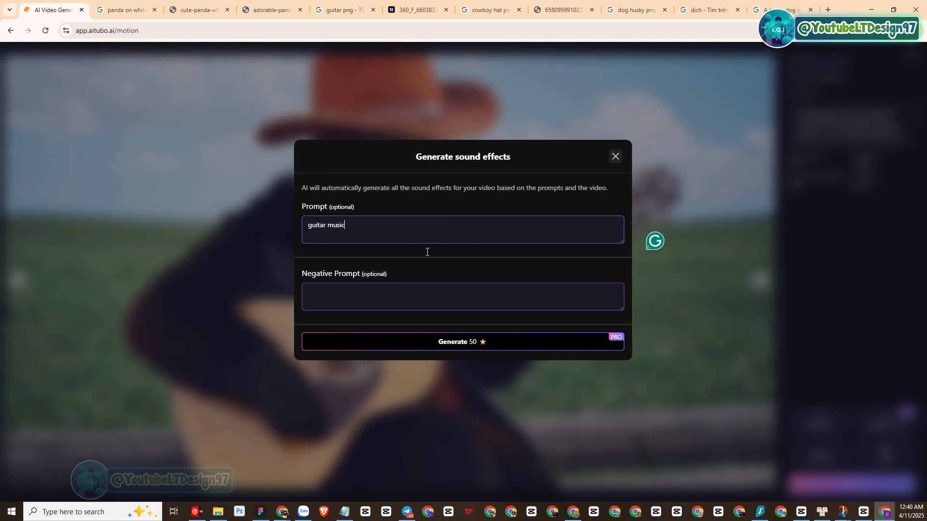
{"action": "left_click", "coordinate": [463, 342]}
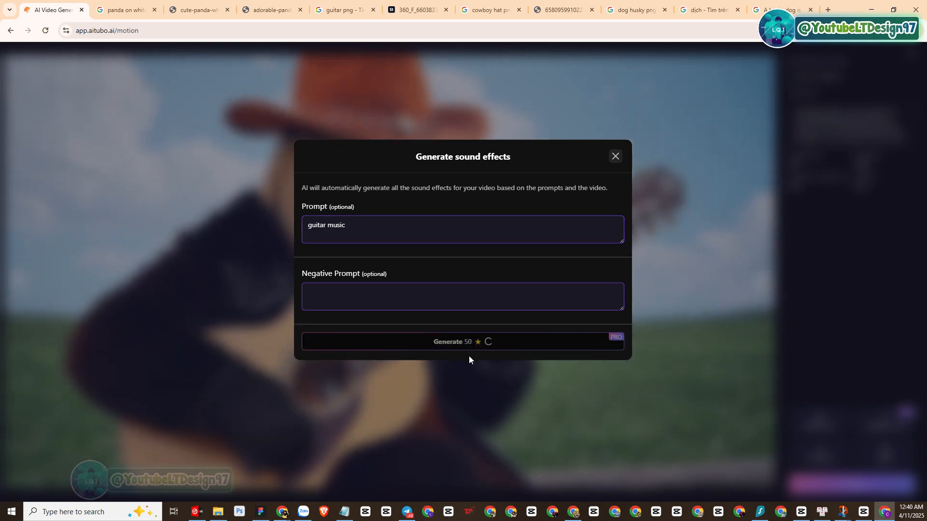
{"action": "left_click", "coordinate": [615, 156]}
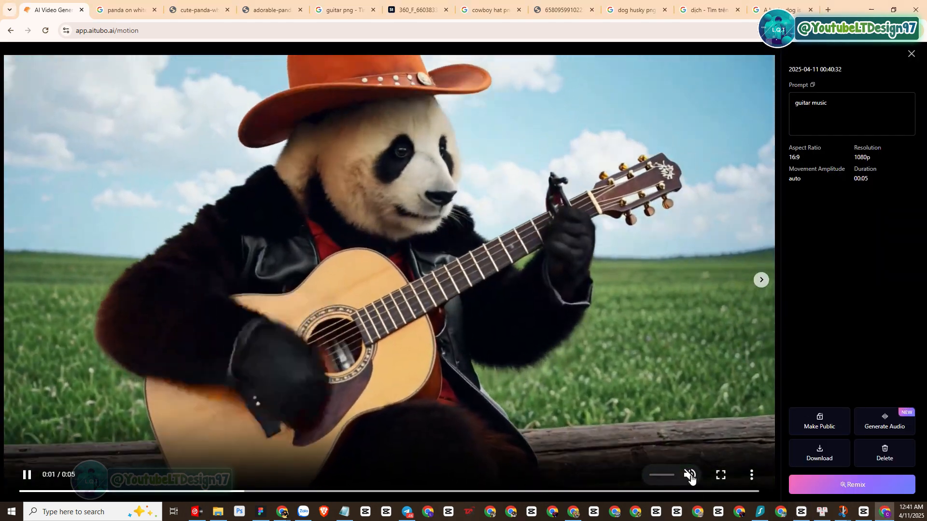
- Unmute the player and play the panda video with its guitar music through
{"action": "left_click", "coordinate": [690, 475]}
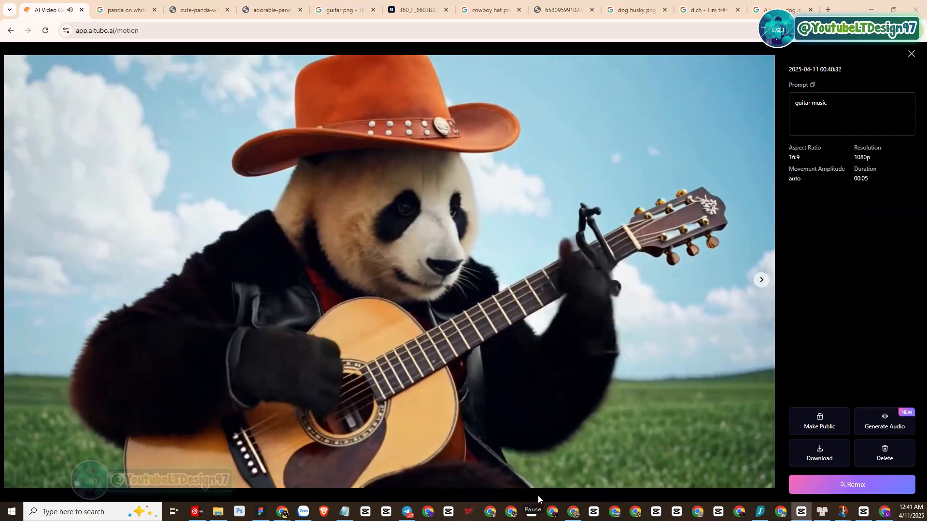
{"action": "left_click", "coordinate": [387, 267]}
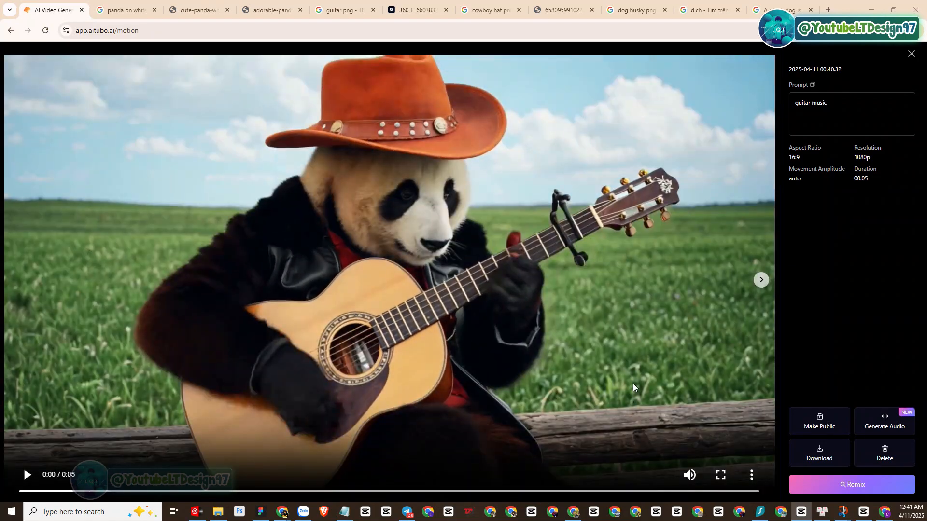
{"action": "mouse_move", "coordinate": [638, 382]}
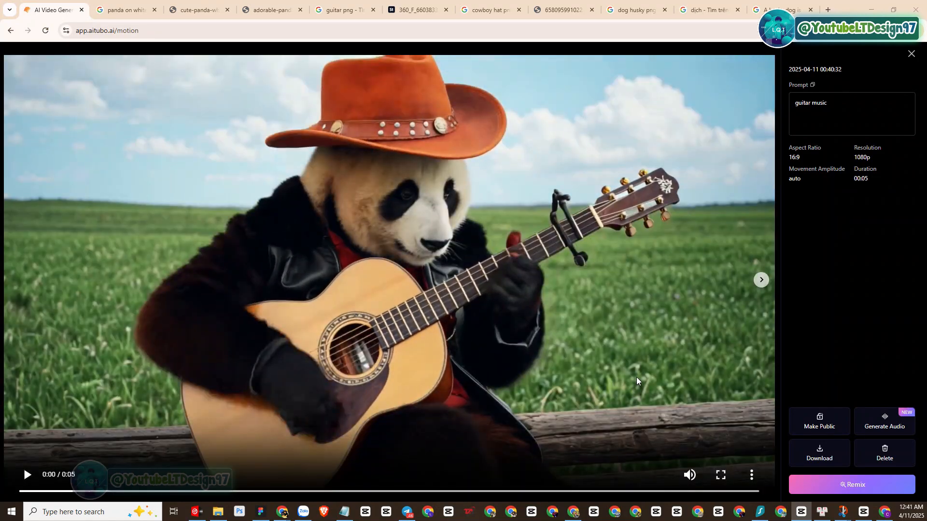